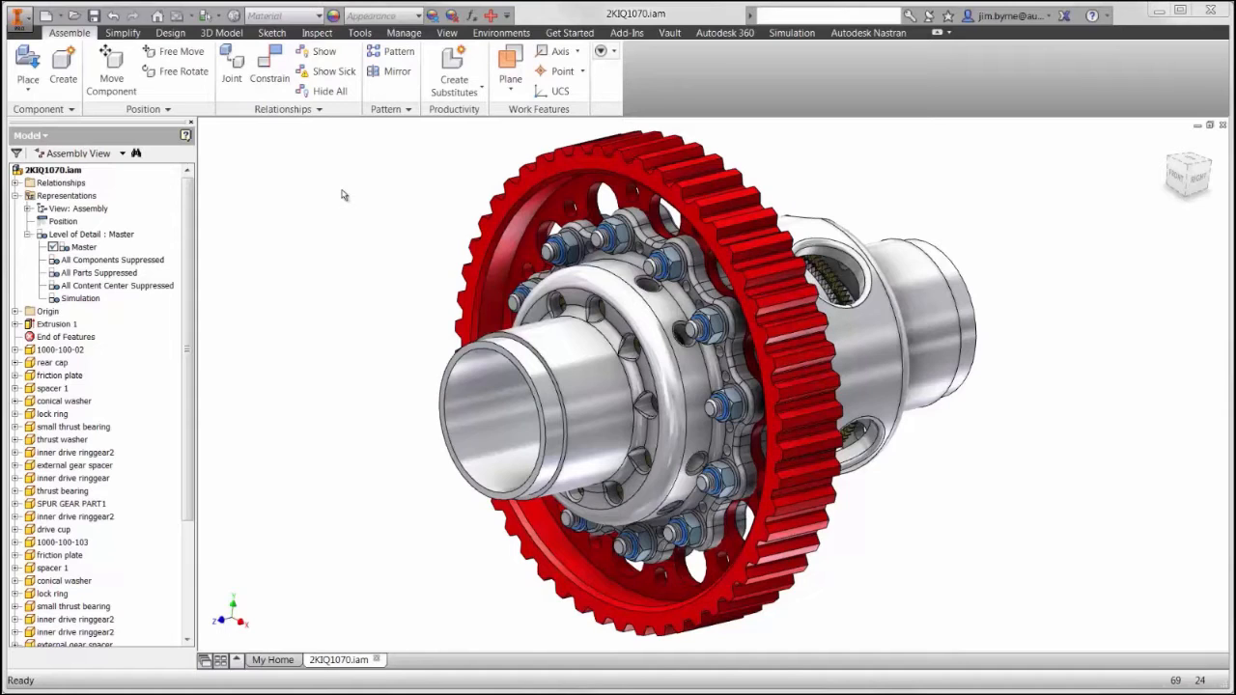
pyautogui.moveTo(98, 291)
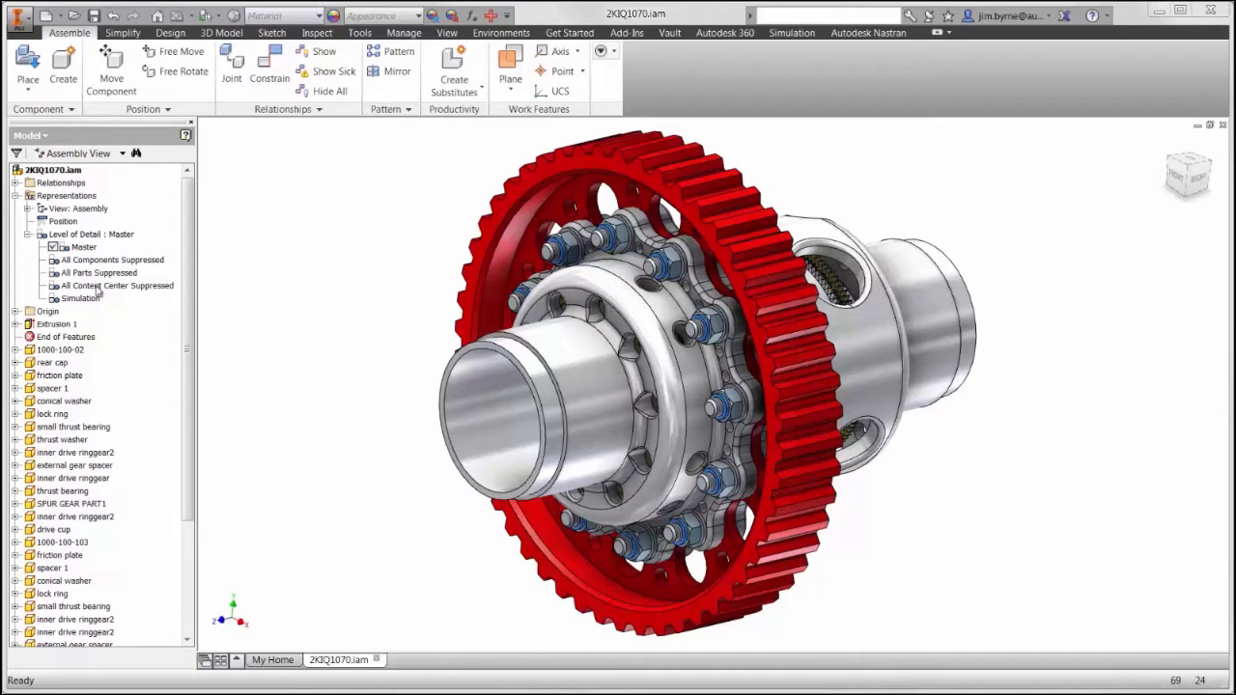
# Activate the Simulation level of detail with bolts suppressed and enter the Nastran environment.
pyautogui.doubleClick(82, 298)
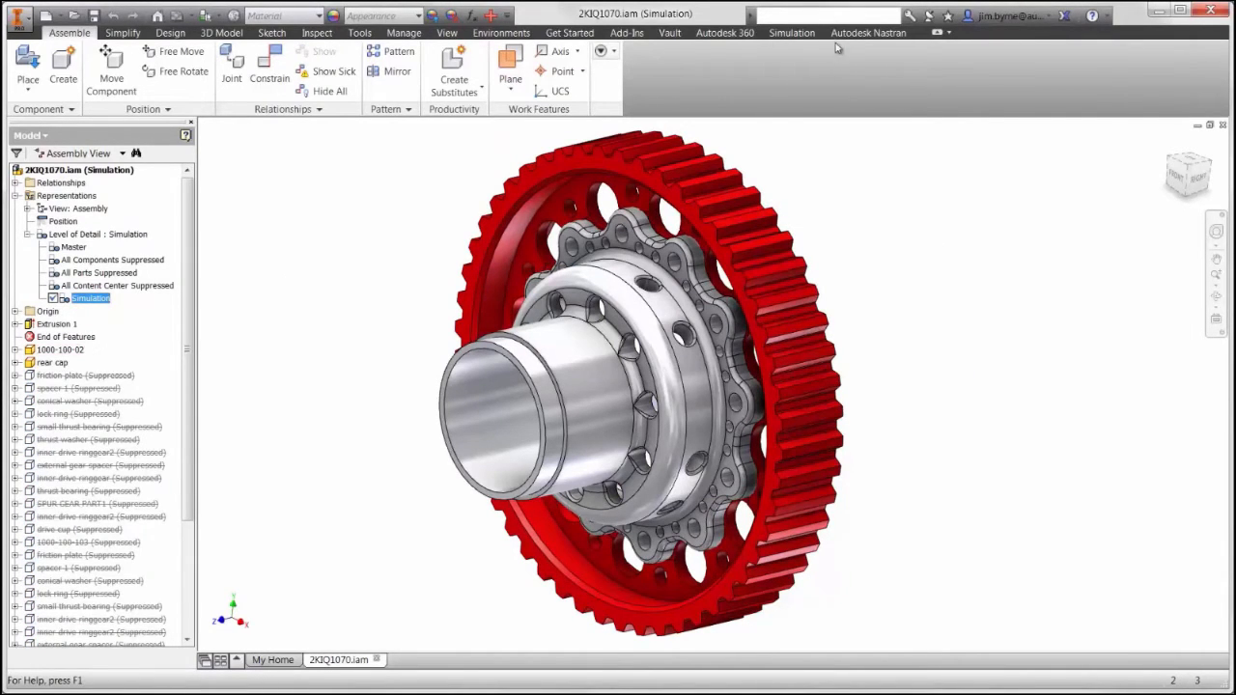
pyautogui.click(867, 31)
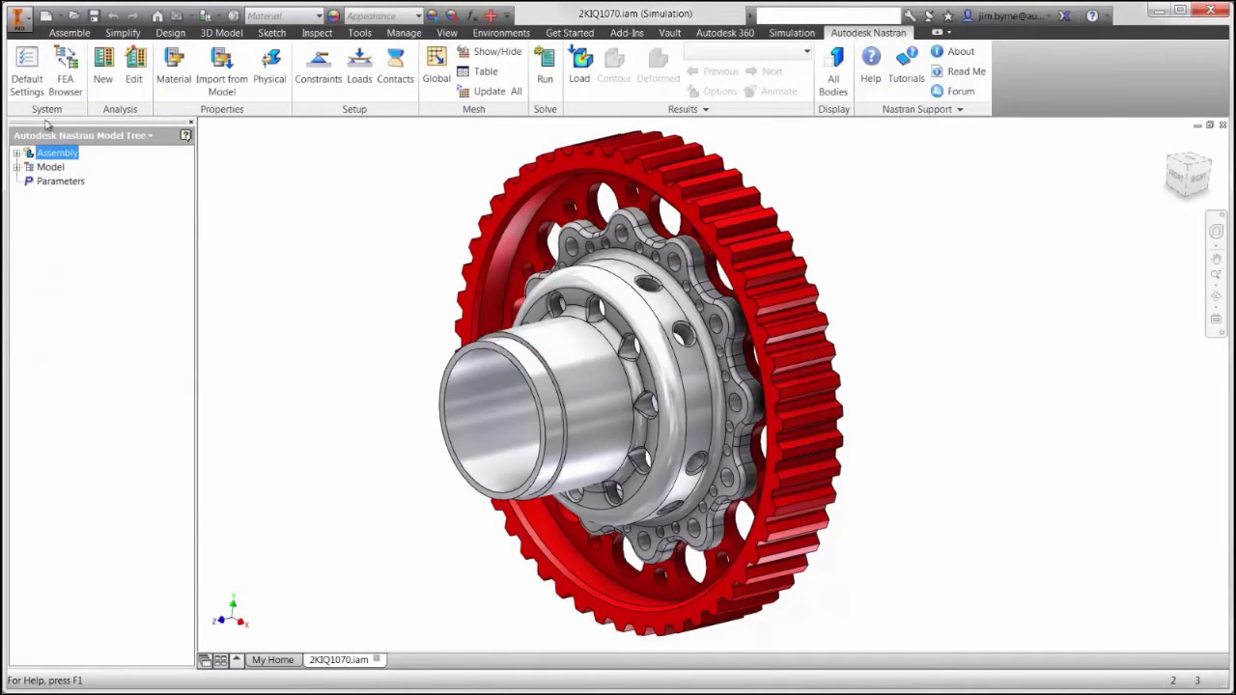
# Fix all degrees of freedom on the rear cap face as Constraint 1.
pyautogui.click(17, 152)
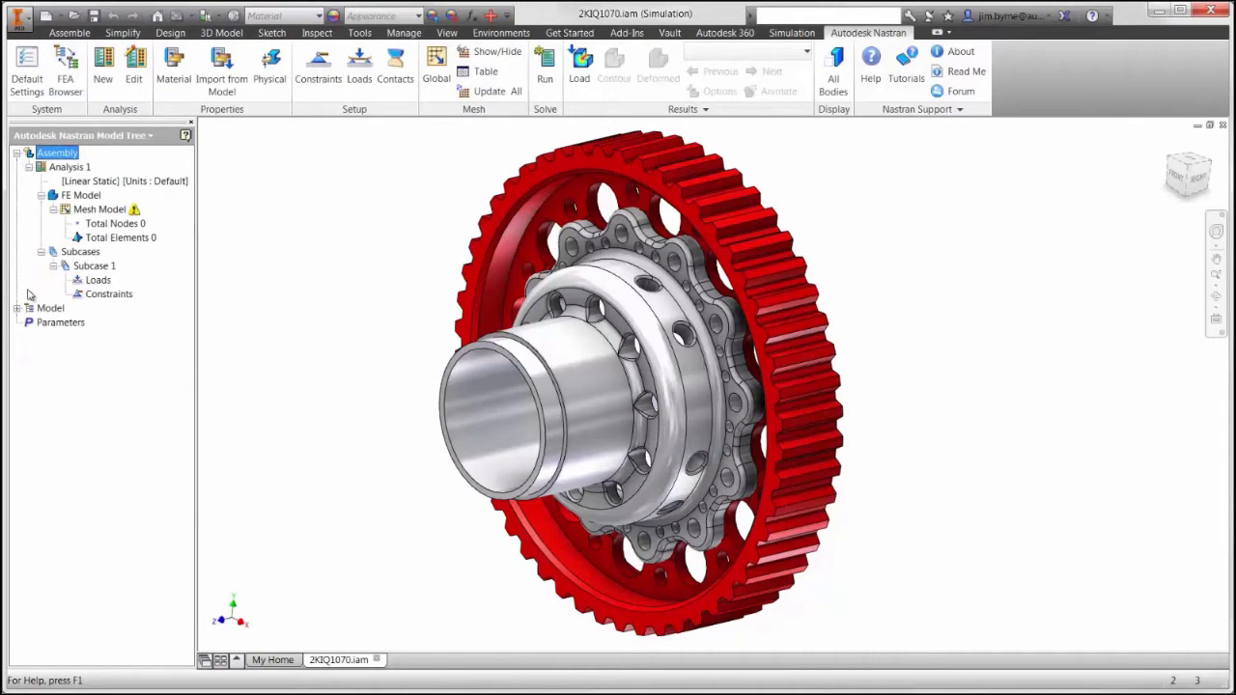
pyautogui.click(18, 307)
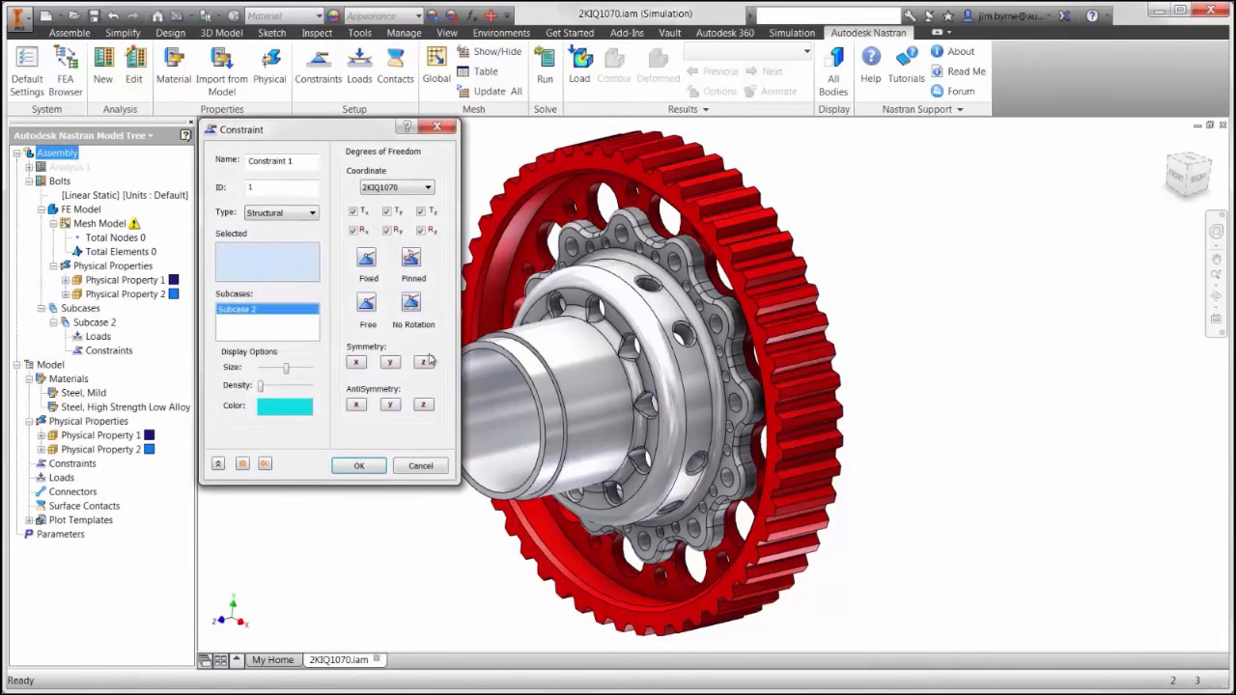
pyautogui.click(521, 386)
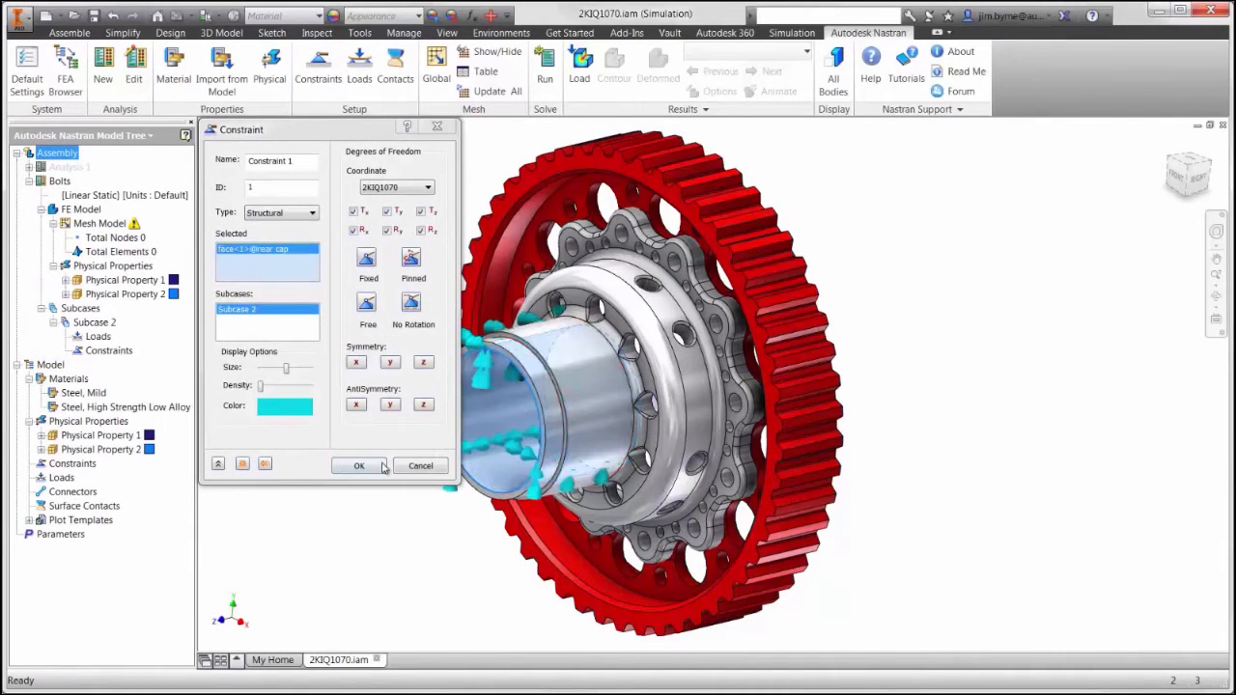
pyautogui.click(358, 465)
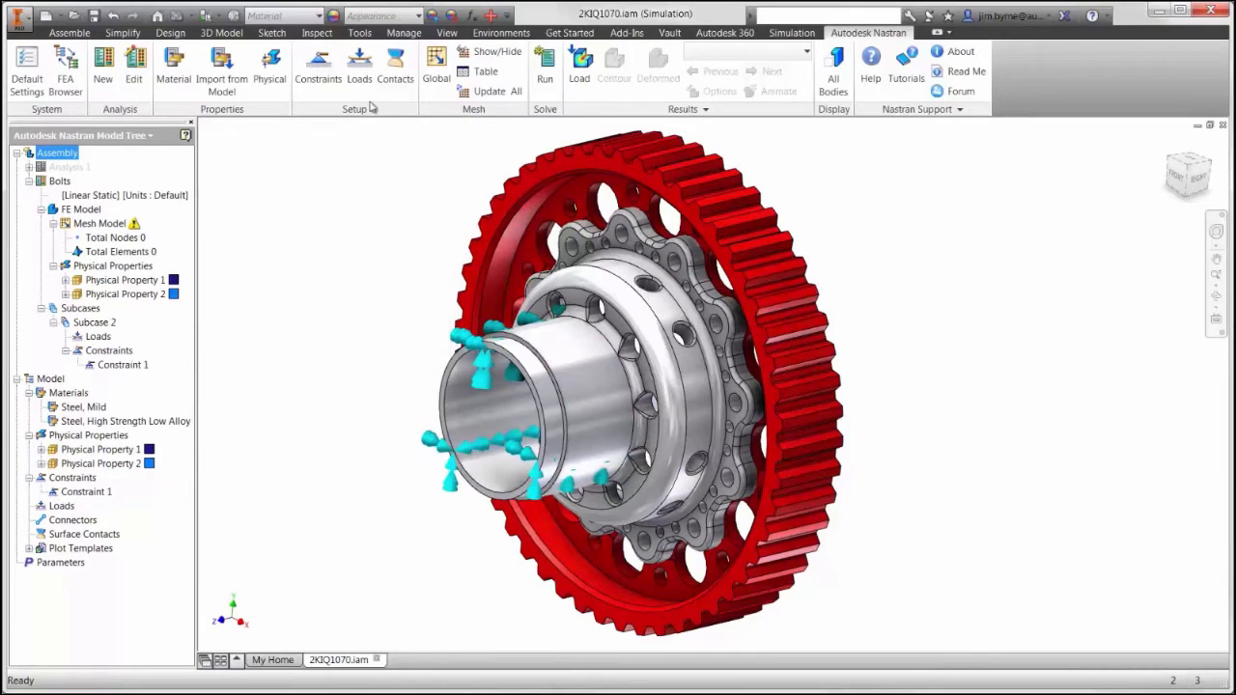
pyautogui.click(359, 68)
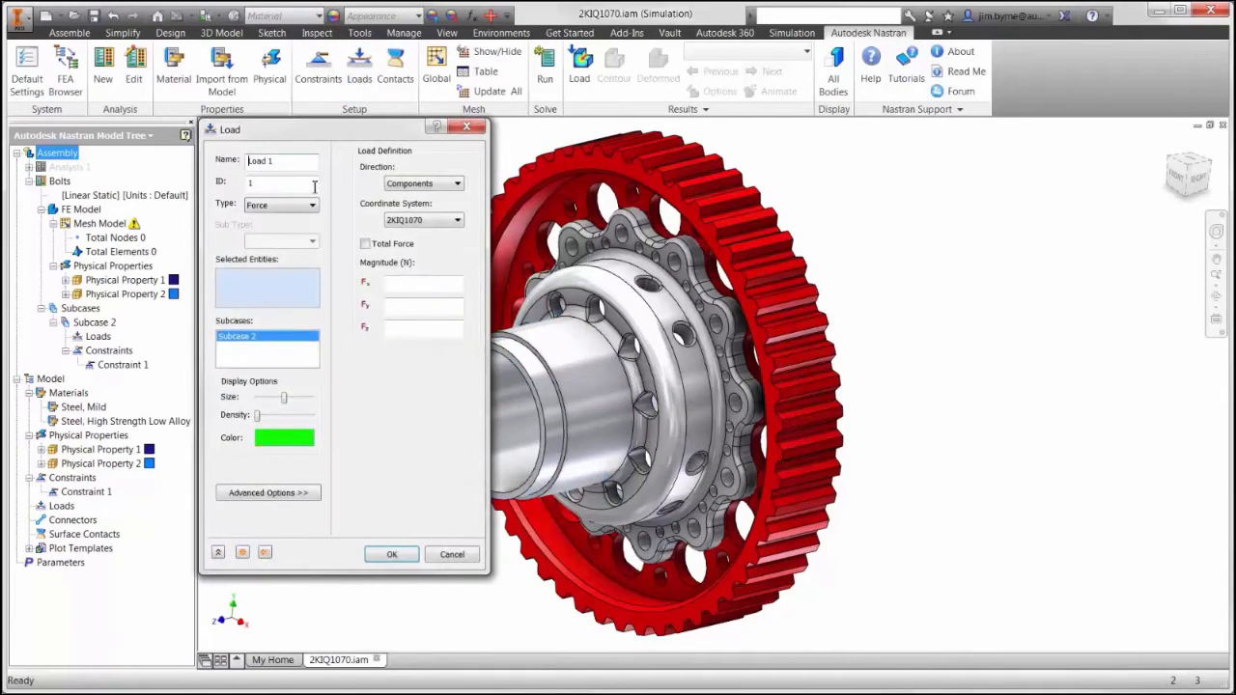
# Apply a −10000 N total force normal to two gear tooth faces as Load 1.
pyautogui.click(312, 204)
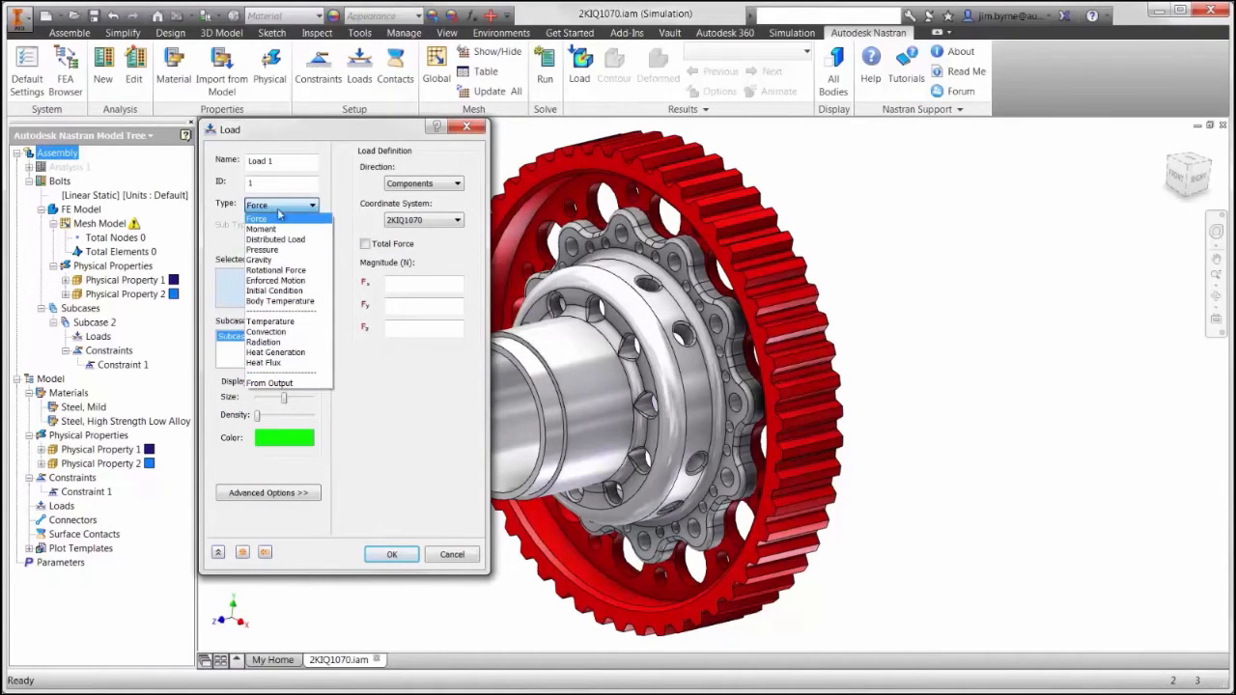
pyautogui.click(258, 217)
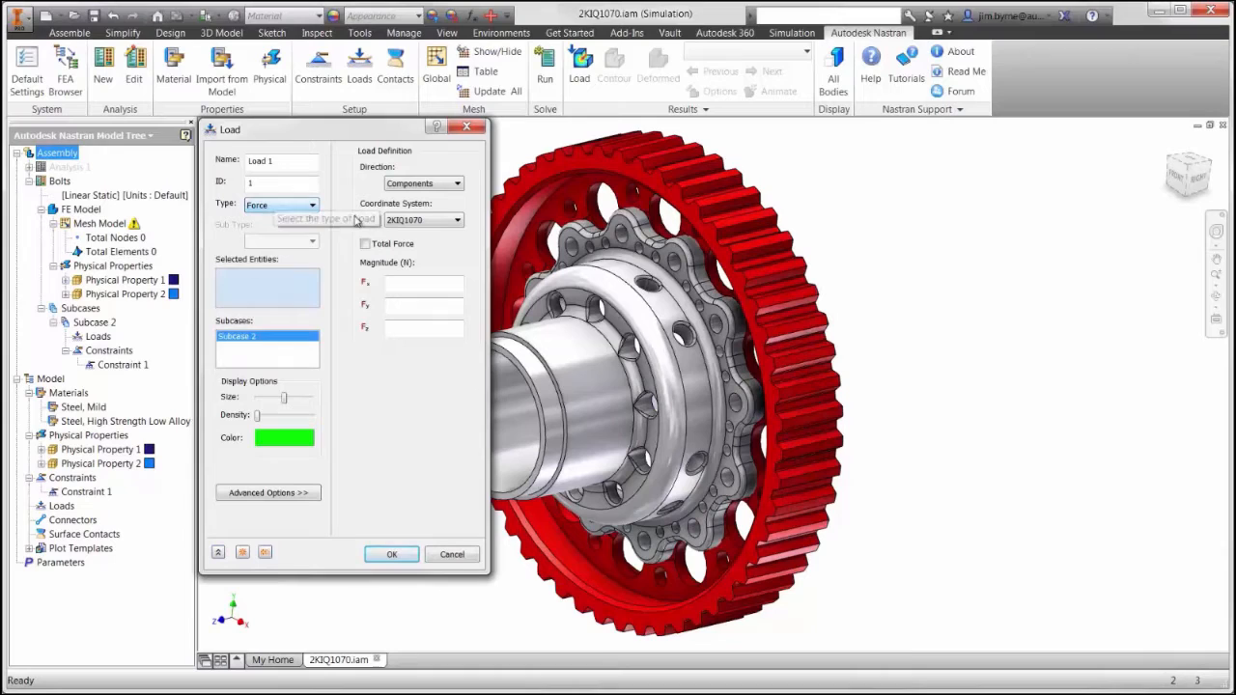
pyautogui.click(709, 183)
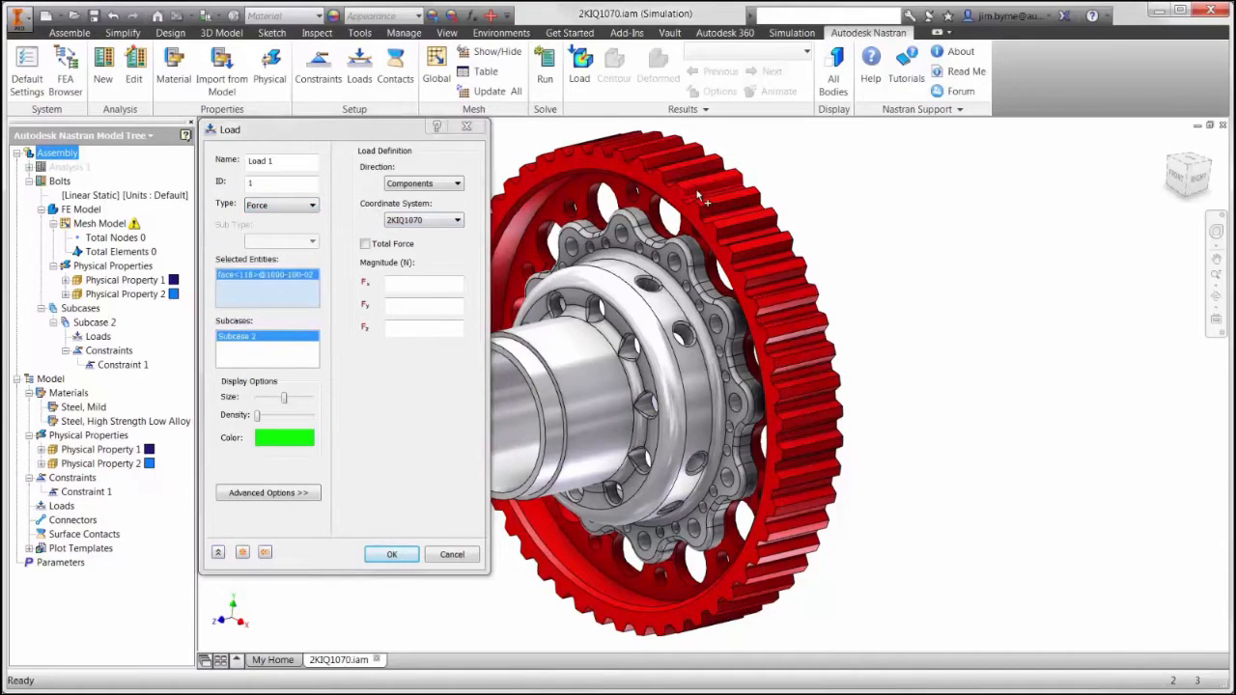
pyautogui.click(719, 193)
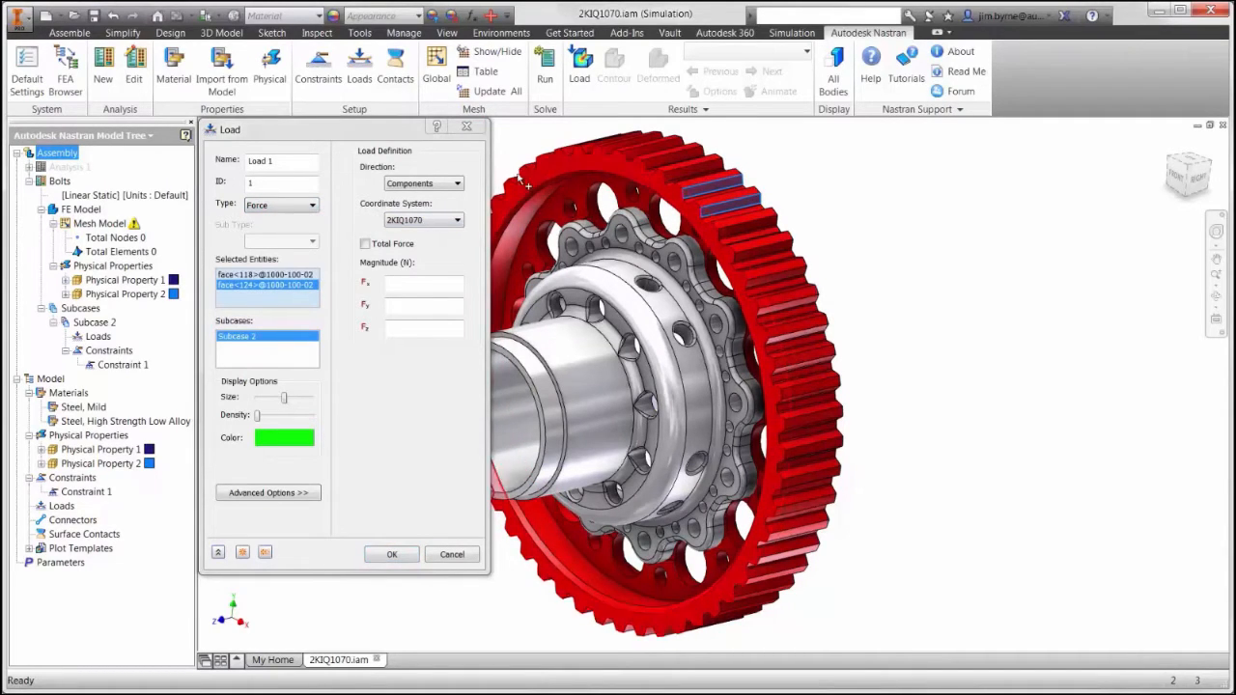
pyautogui.click(423, 183)
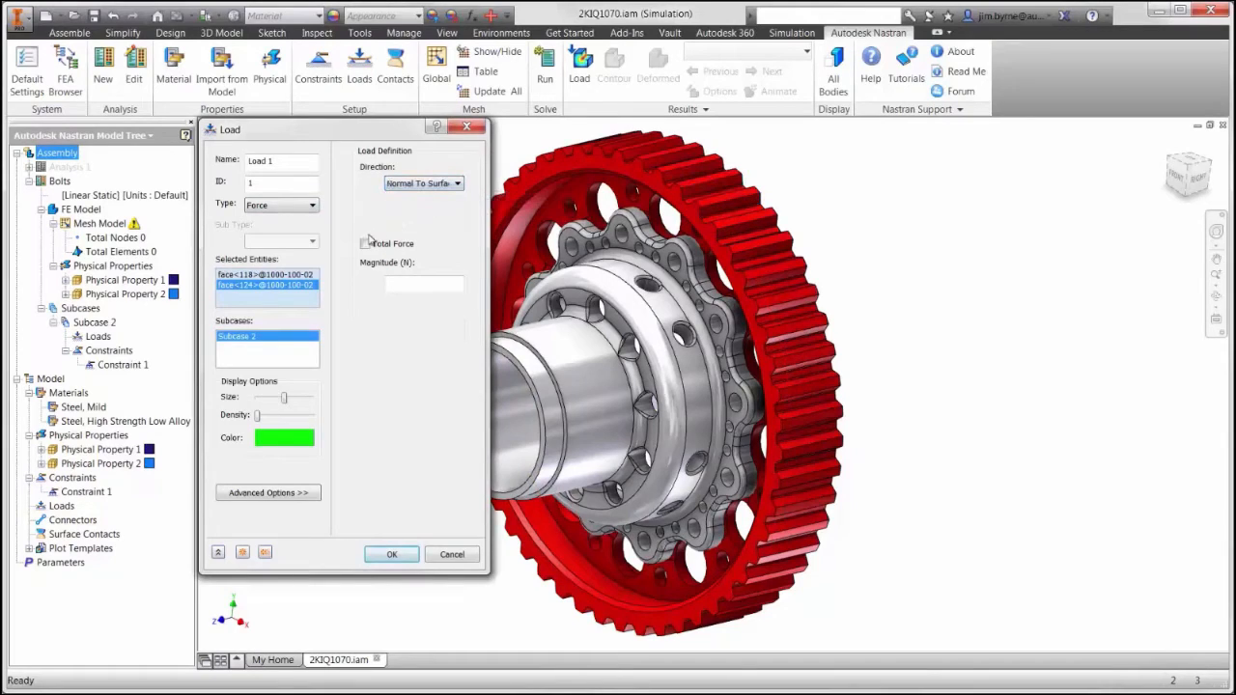
pyautogui.click(365, 244)
pyautogui.write('-10000')
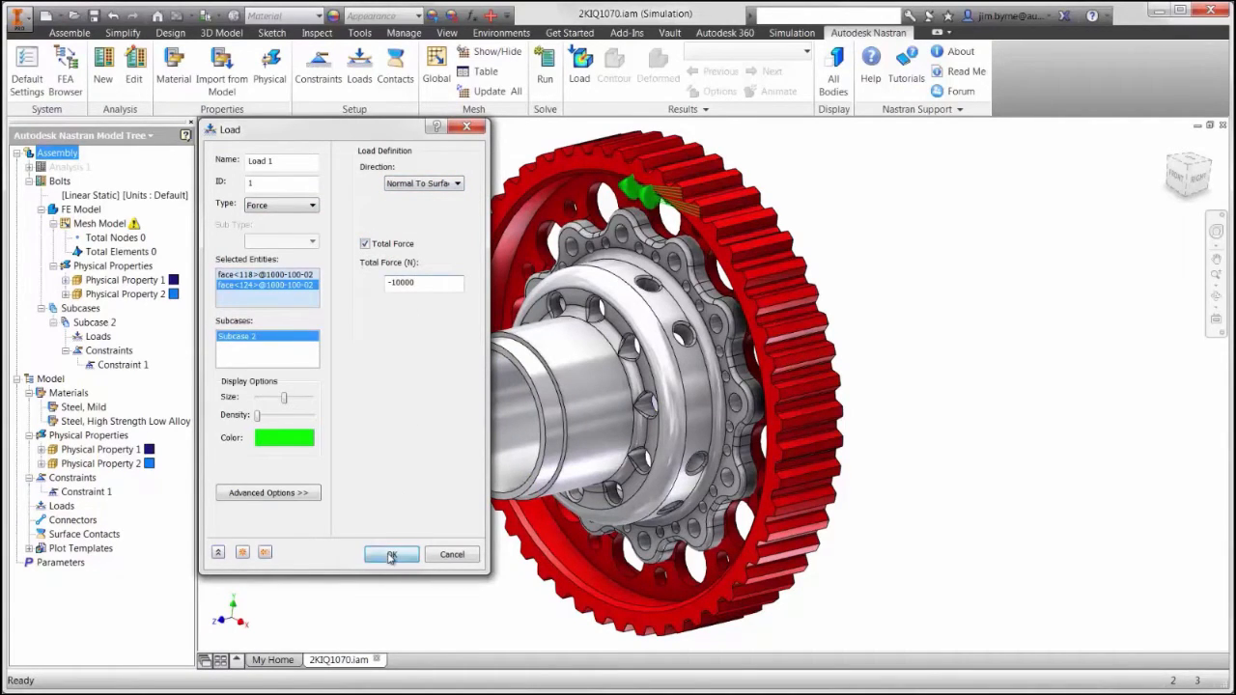
pyautogui.click(391, 553)
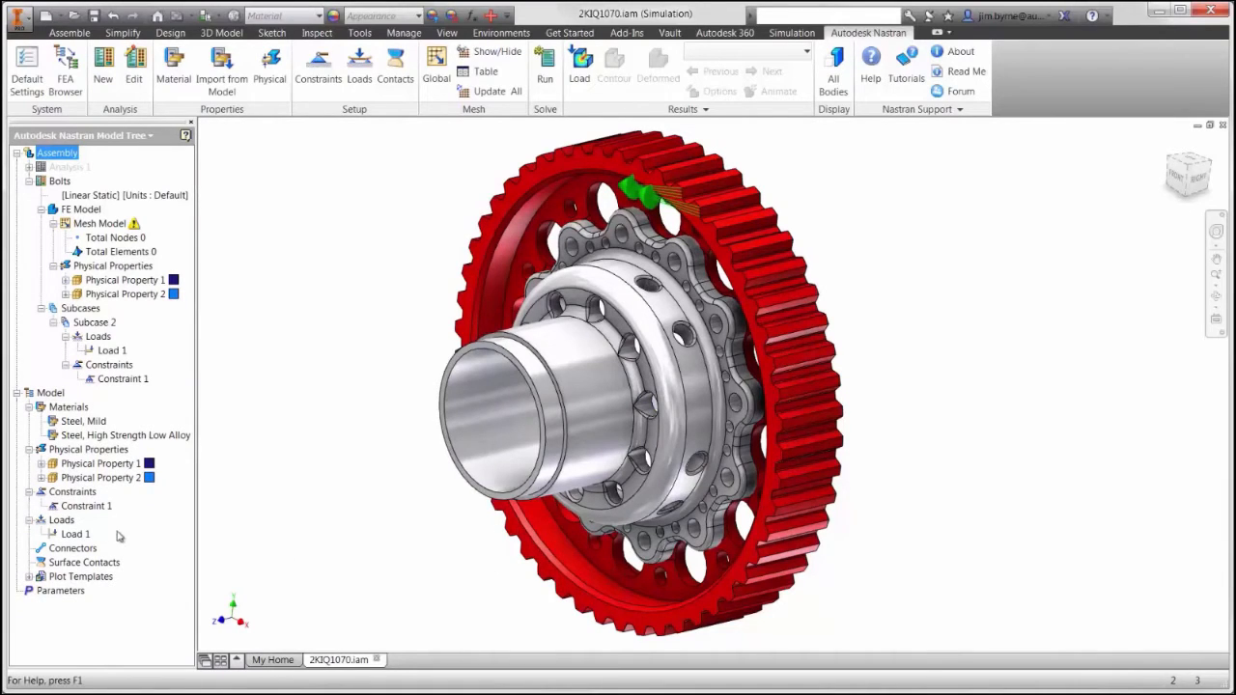
pyautogui.doubleClick(74, 547)
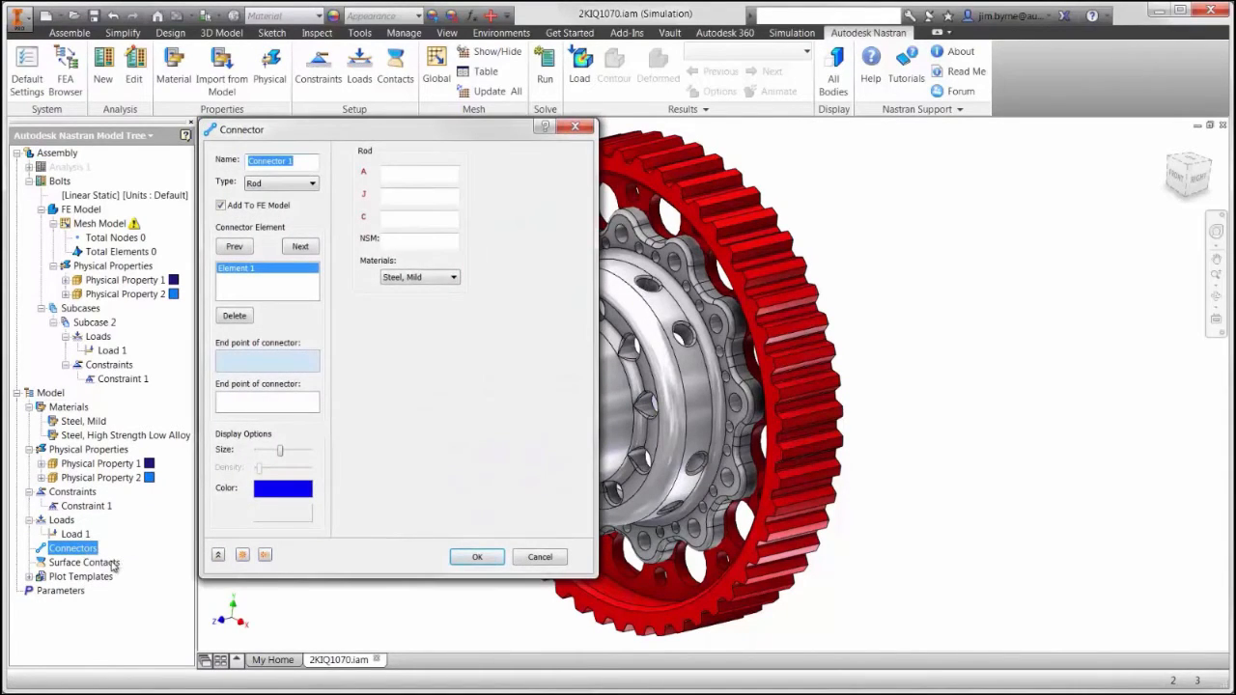
# Define Connector 1 as an 8 mm bolt from a gear hole edge to the rear cap.
pyautogui.click(311, 183)
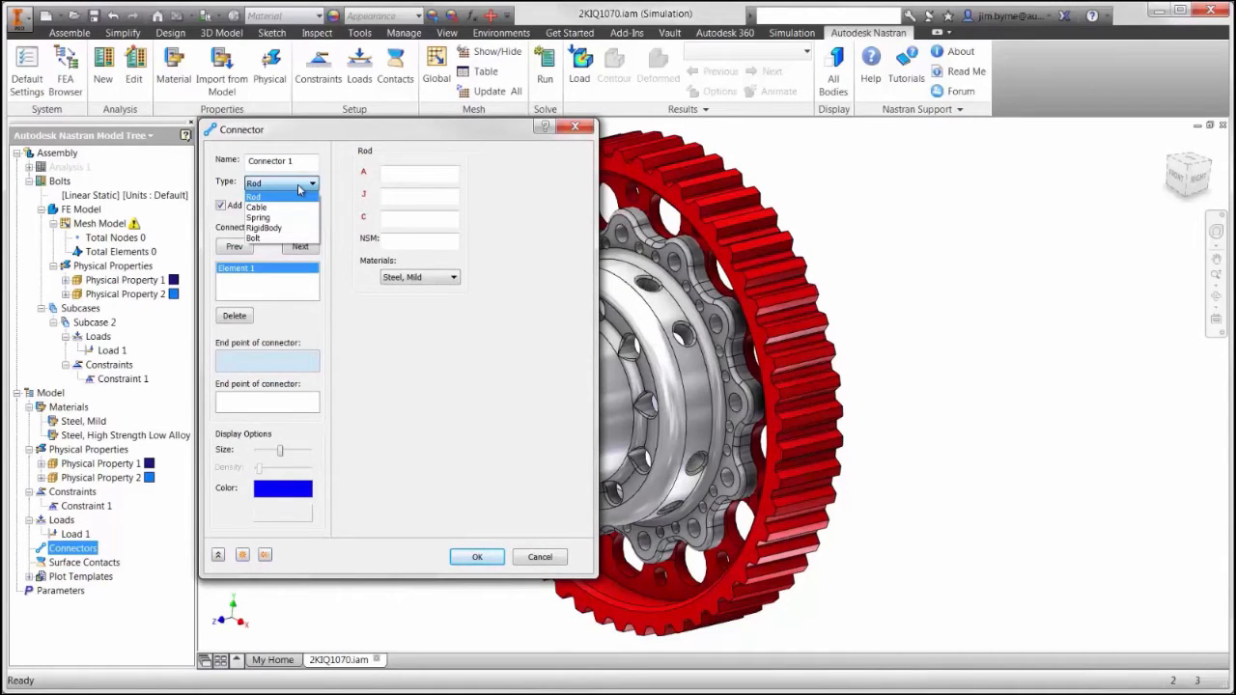
pyautogui.moveTo(280, 238)
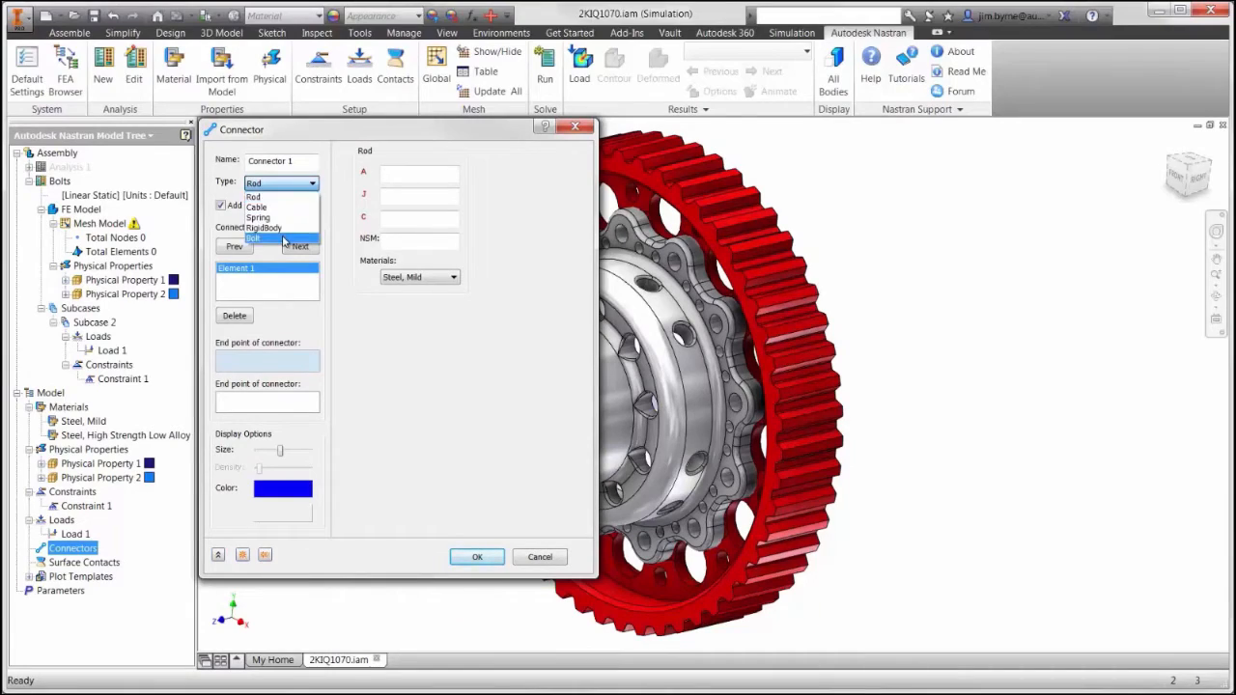
pyautogui.click(252, 237)
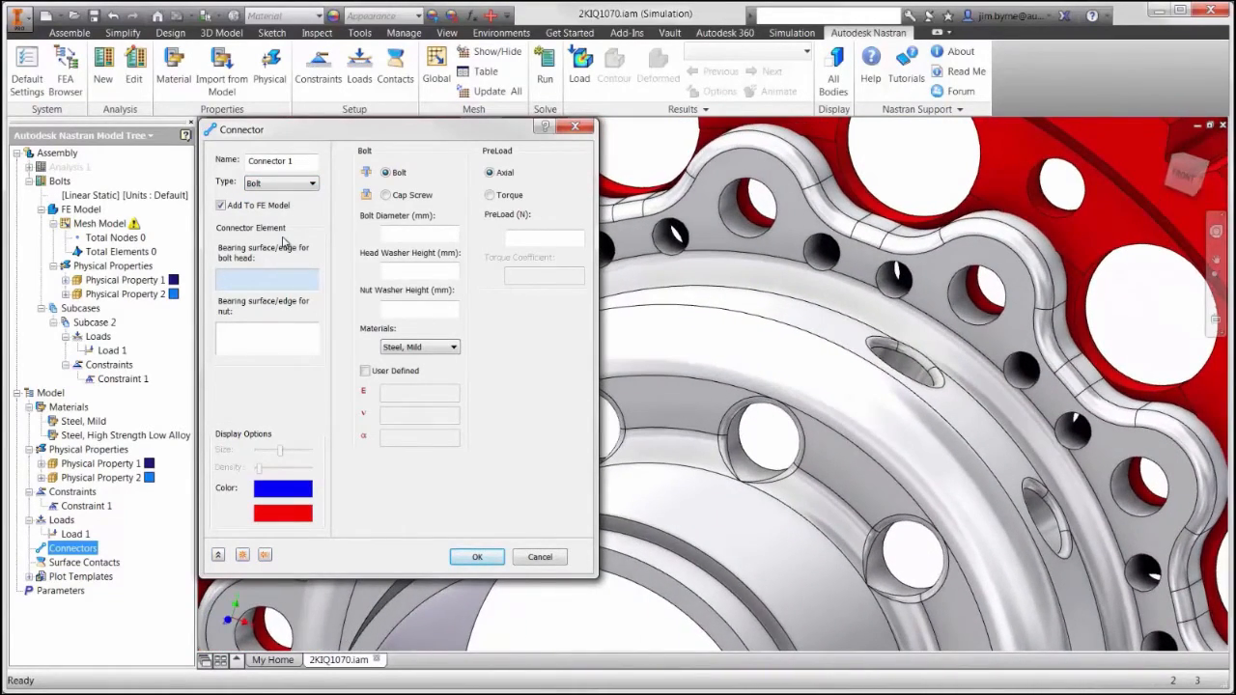
pyautogui.click(748, 208)
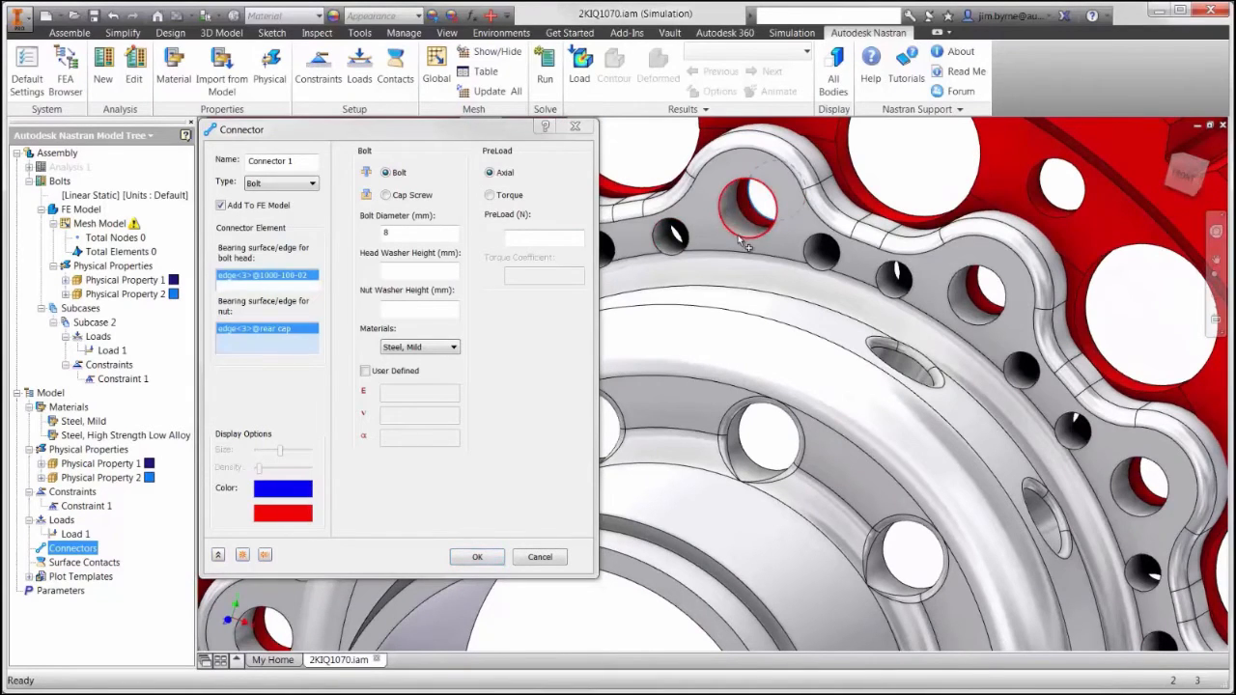
pyautogui.click(476, 556)
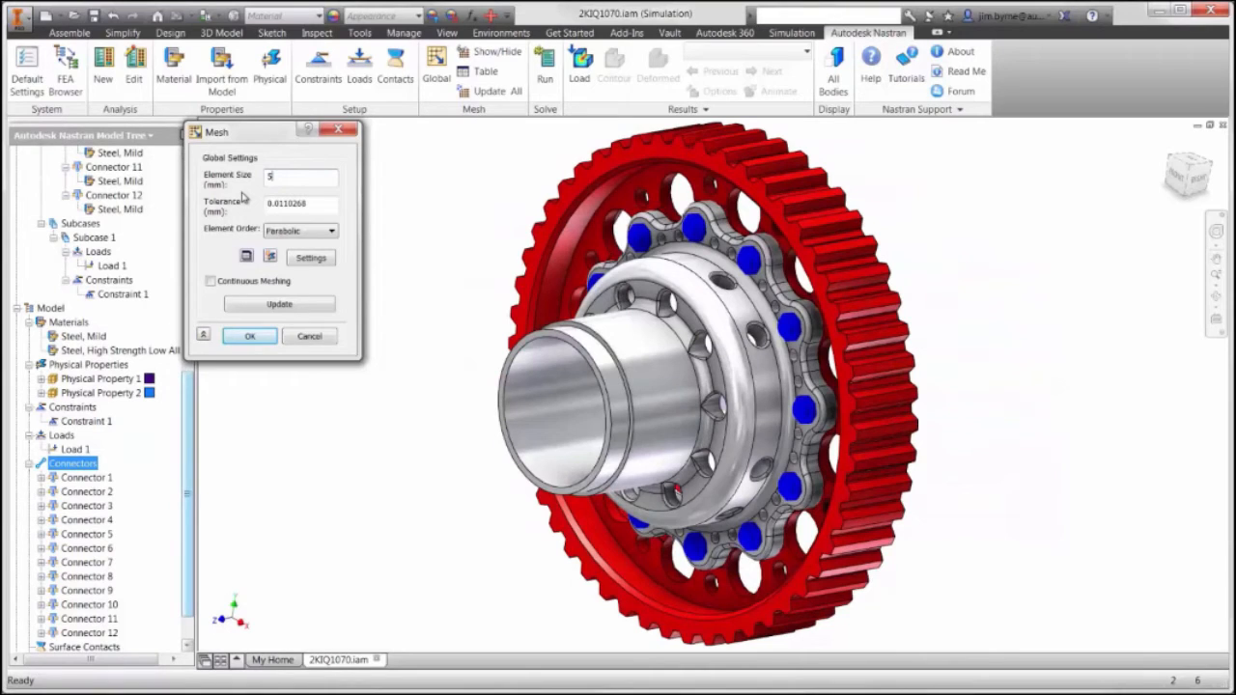
# Set the global mesh to 5 mm element size with parabolic element order.
pyautogui.click(249, 336)
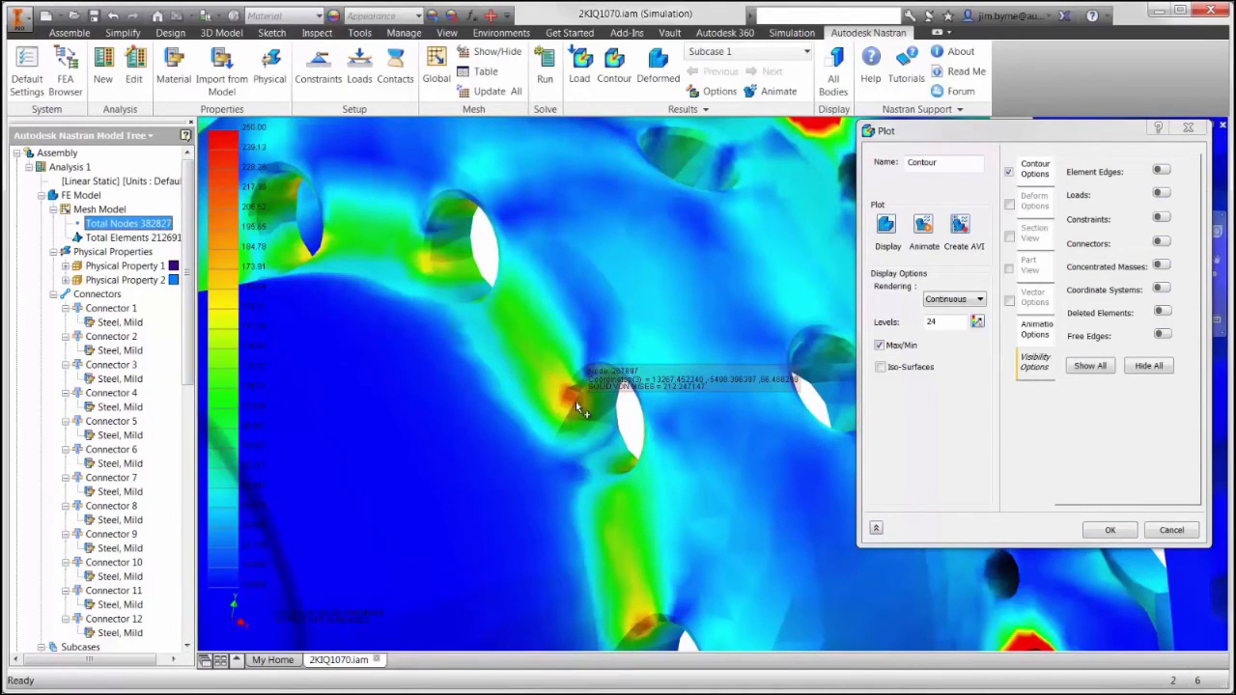
# Preview the deformed shape on the von Mises stress plot, then turn it off.
pyautogui.rightClick(125, 223)
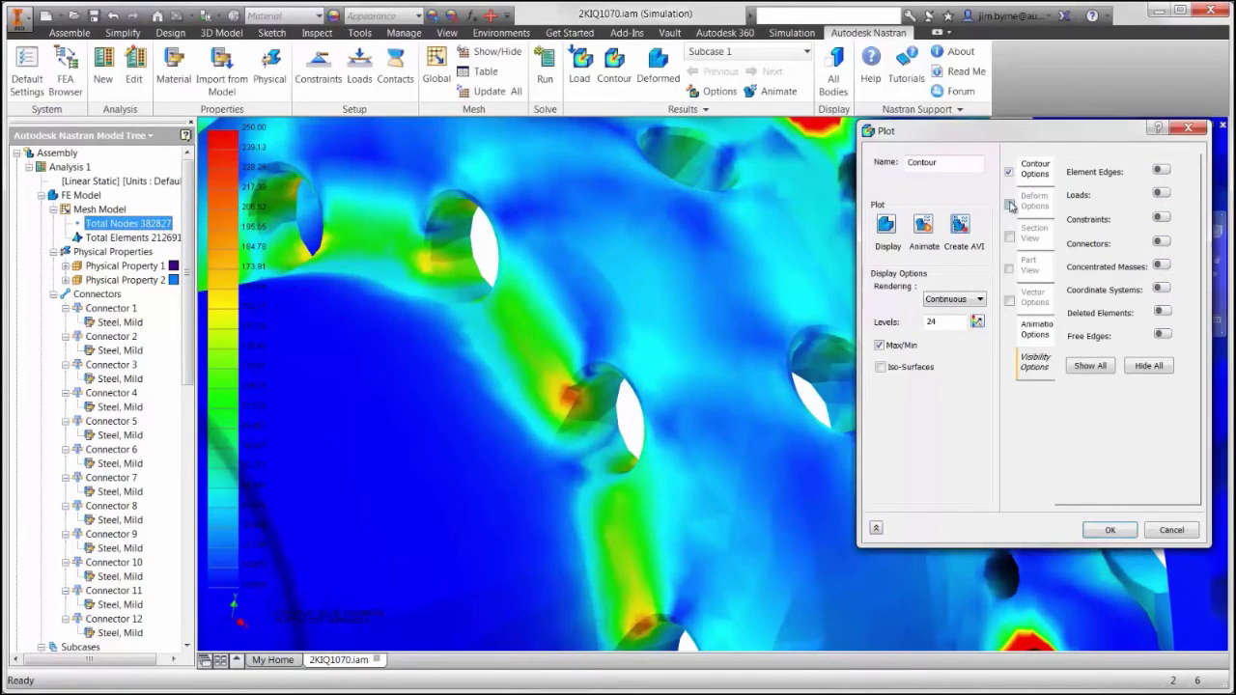
pyautogui.click(1034, 200)
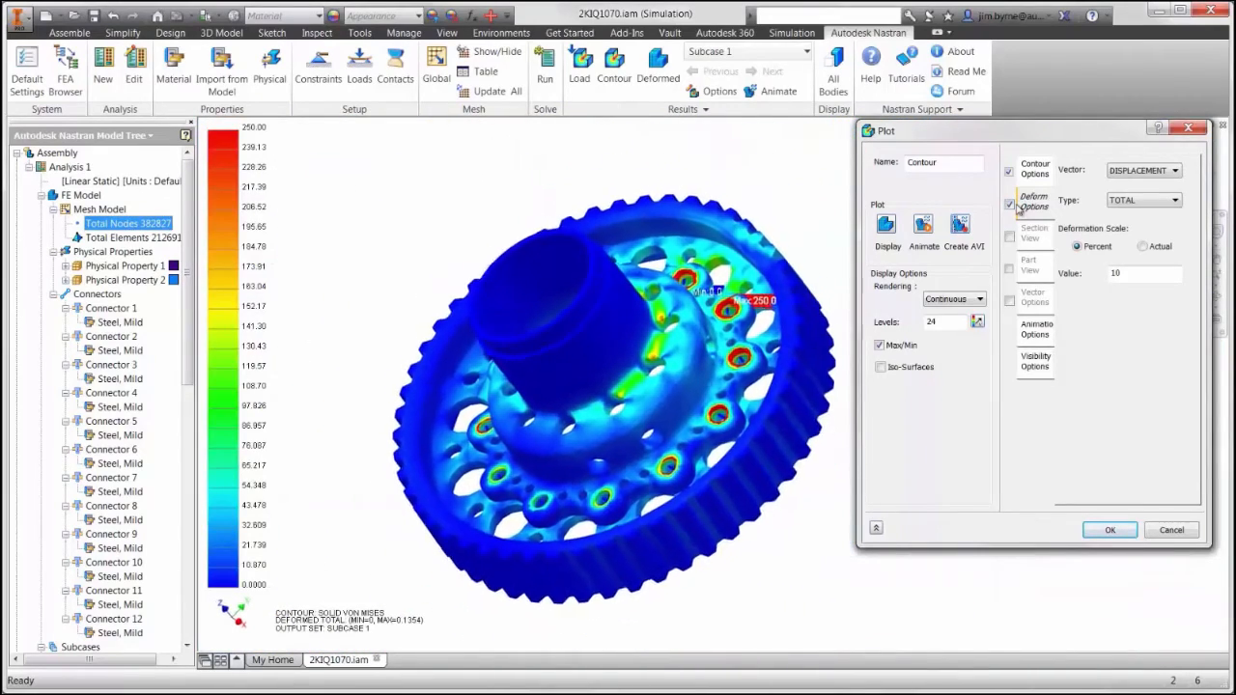
pyautogui.click(1034, 170)
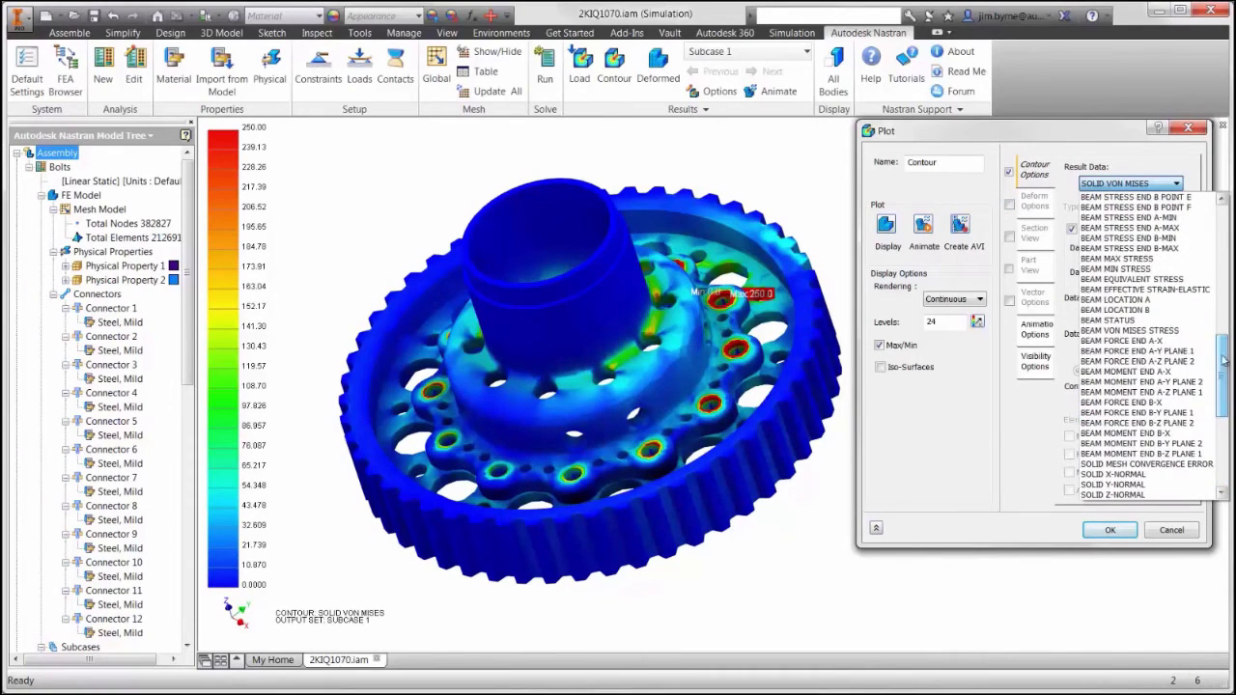
# Plot Beam Force End A-Y Plane 1 with beam diagrams, ranging −797.94 to 1153.94.
pyautogui.click(1137, 339)
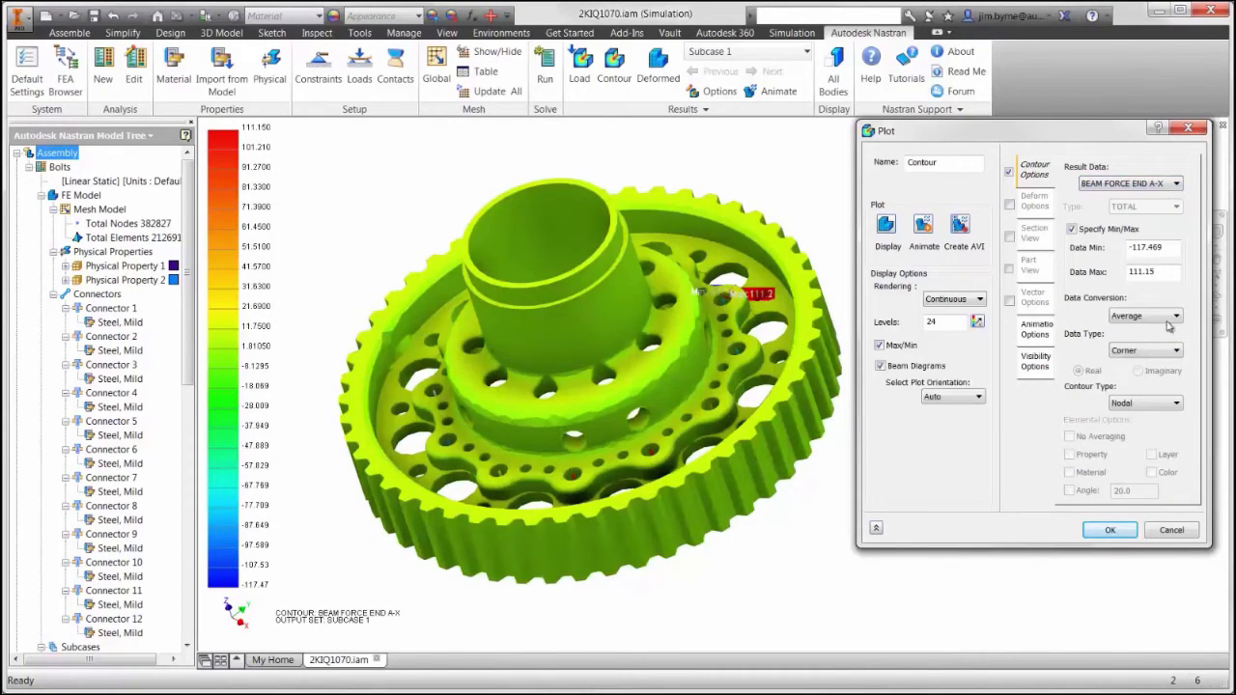
pyautogui.tripleClick(1152, 271)
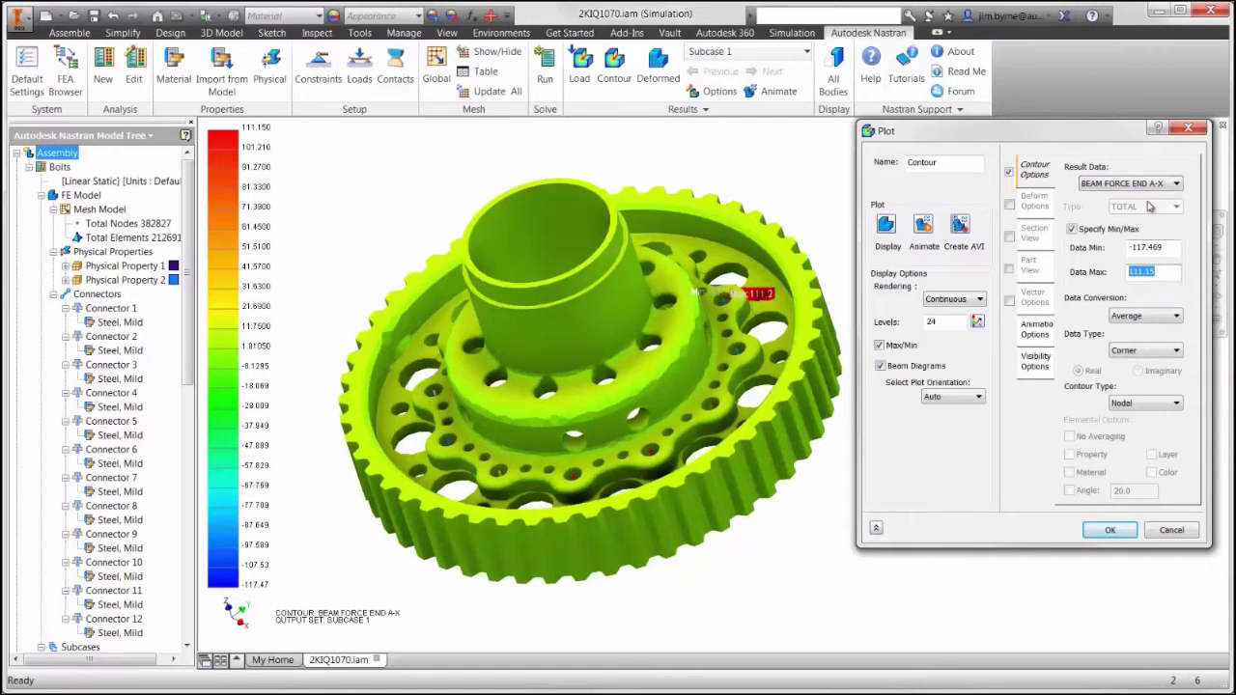
pyautogui.click(1130, 183)
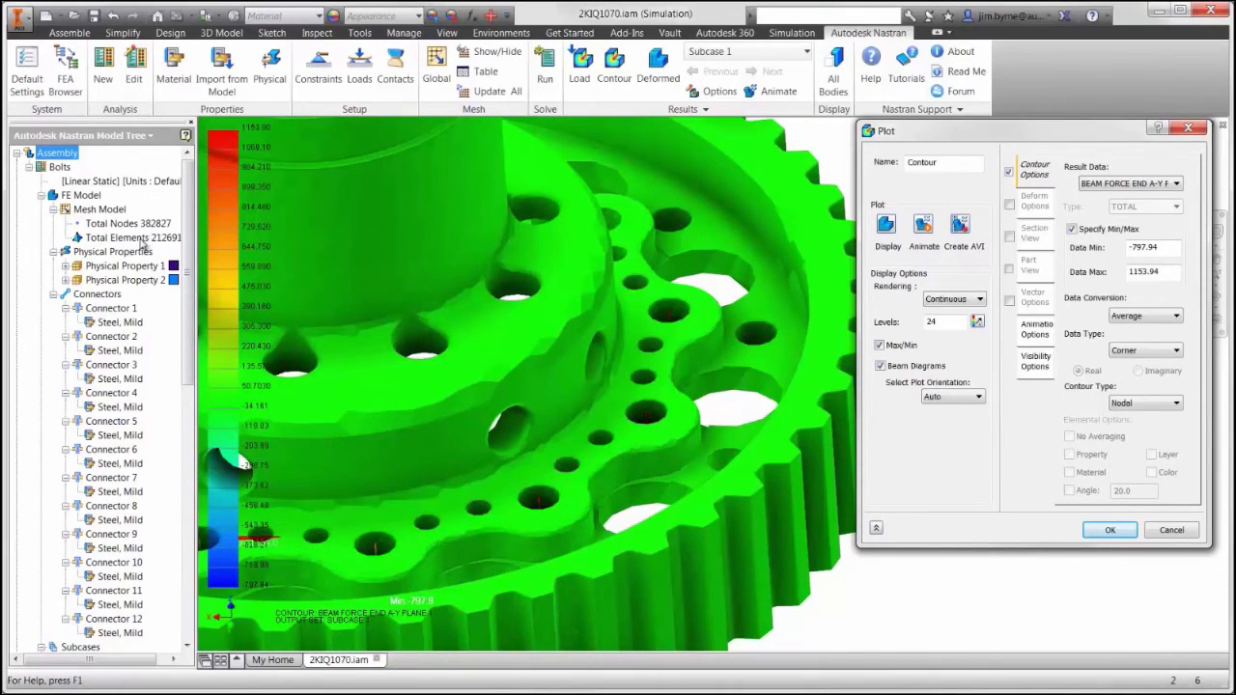
pyautogui.click(130, 238)
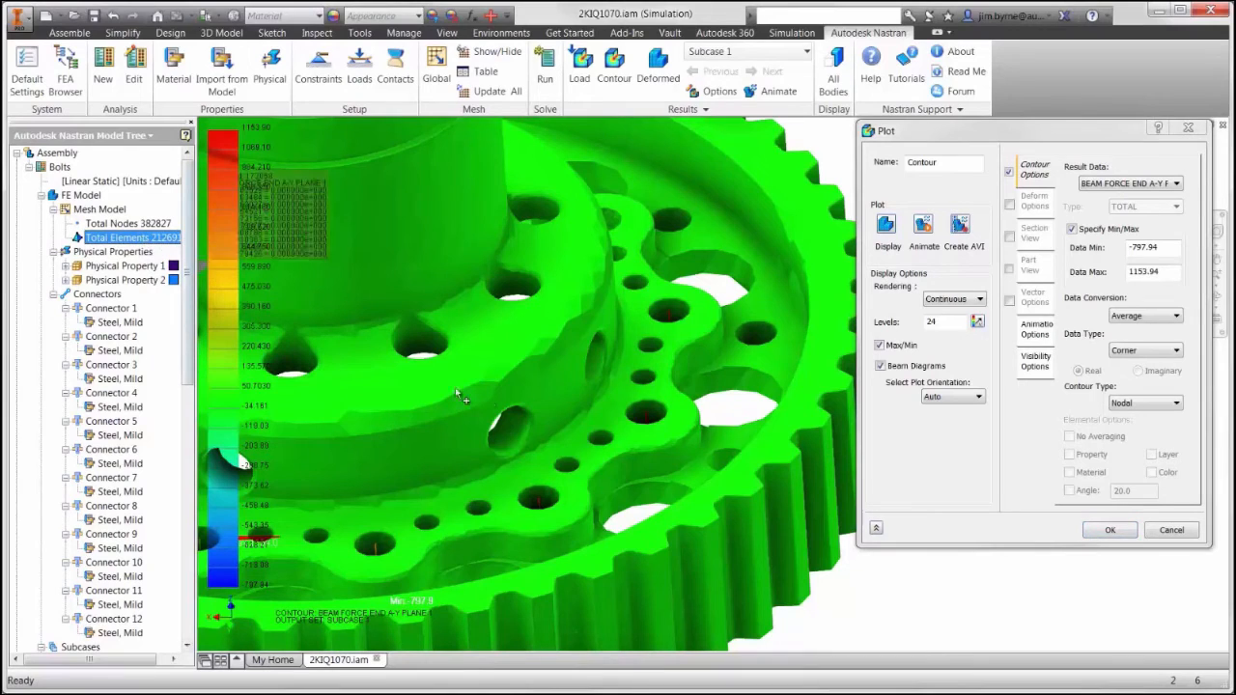